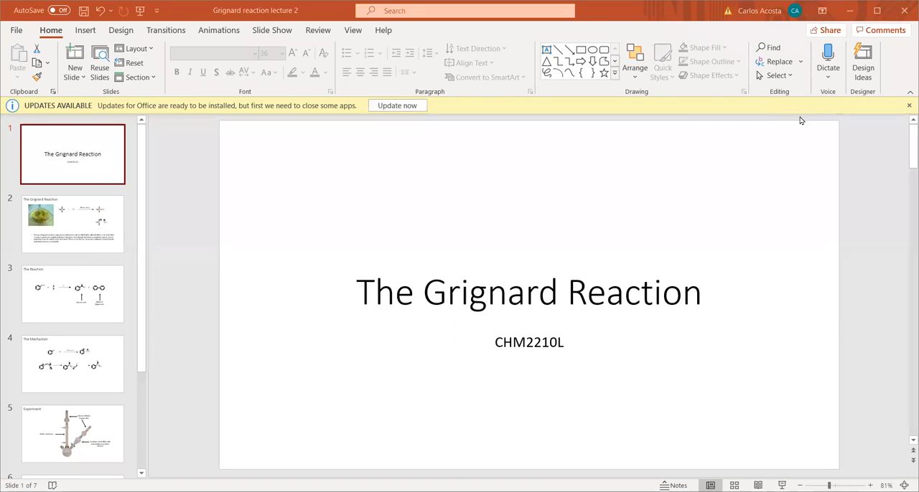
{"action": "mouse_move", "coordinate": [553, 137]}
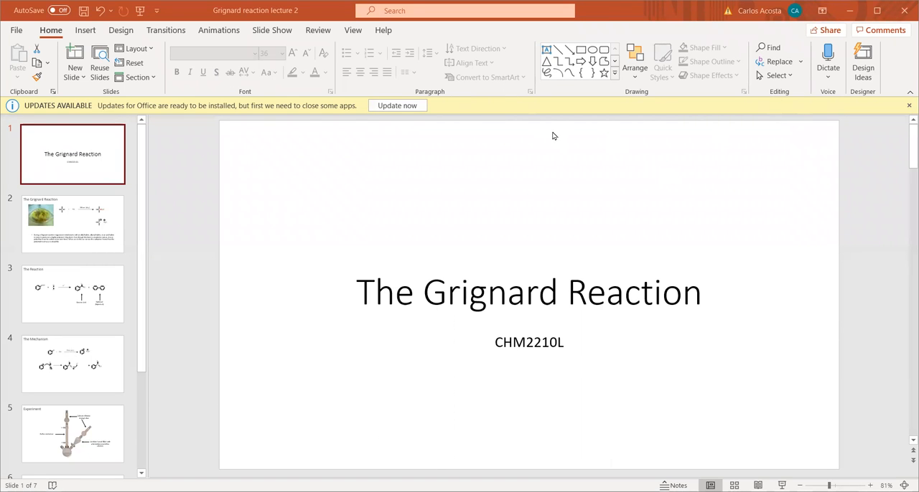
{"action": "mouse_move", "coordinate": [513, 264]}
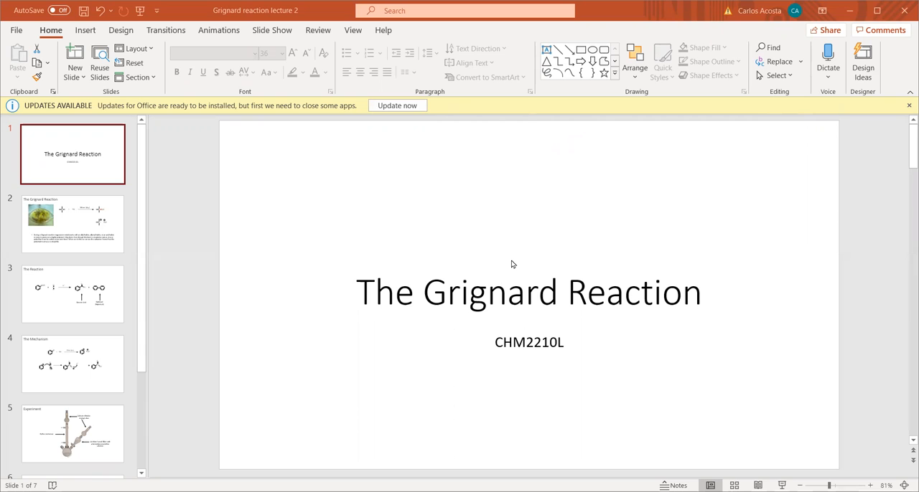
{"action": "mouse_move", "coordinate": [97, 244]}
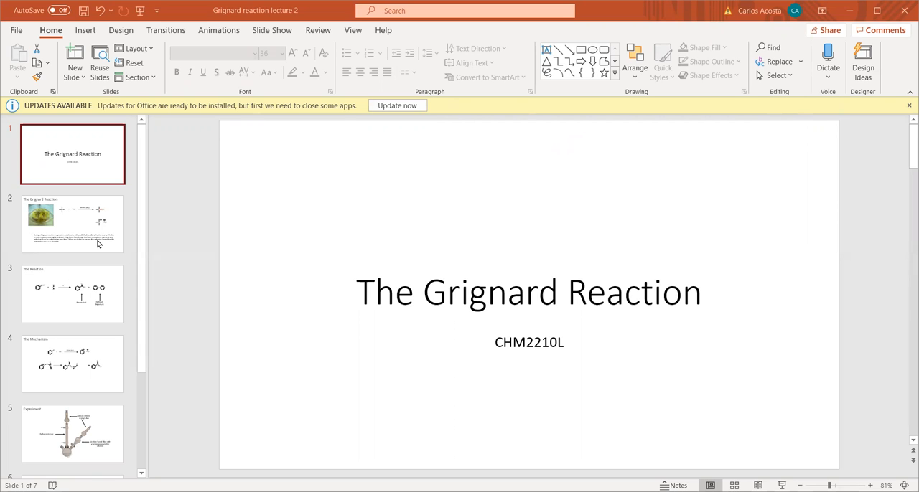
- Advance through slide 2 and slide 4 'The Mechanism' to slide 5 'Experiment' with the reflux apparatus
{"action": "left_click", "coordinate": [71, 223]}
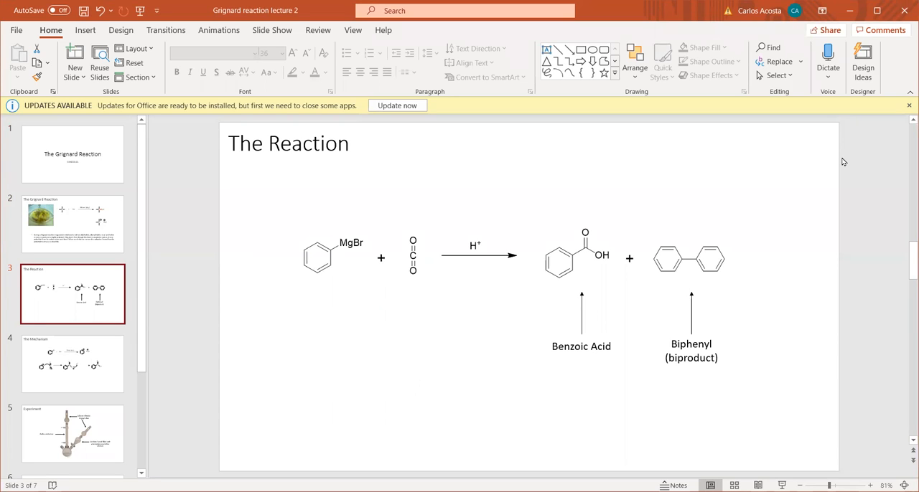
{"action": "mouse_move", "coordinate": [850, 155]}
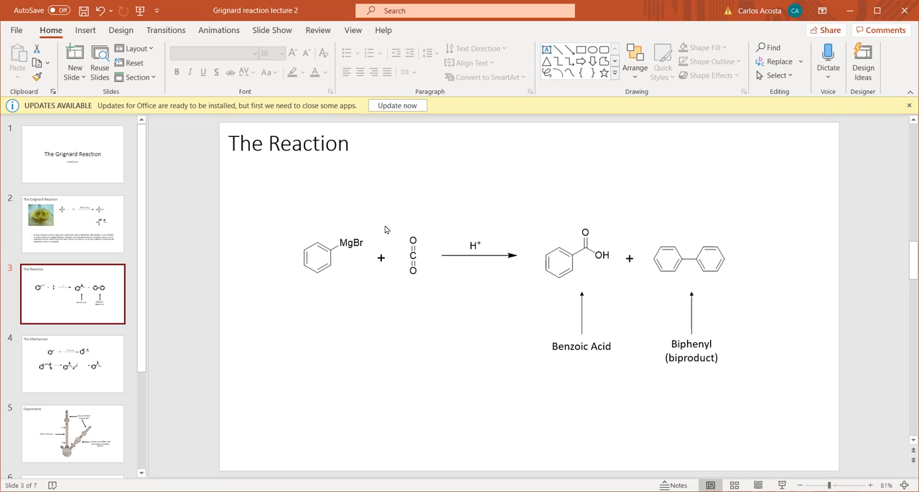
{"action": "mouse_move", "coordinate": [554, 181]}
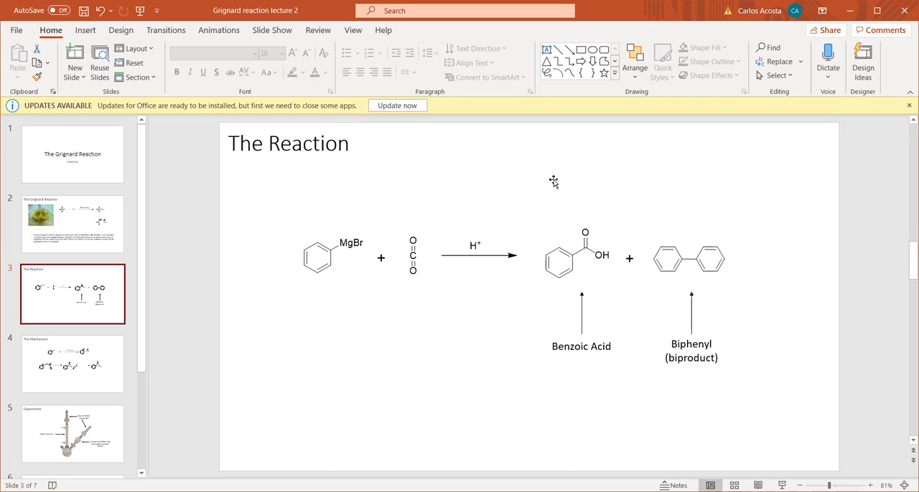
{"action": "mouse_move", "coordinate": [691, 236]}
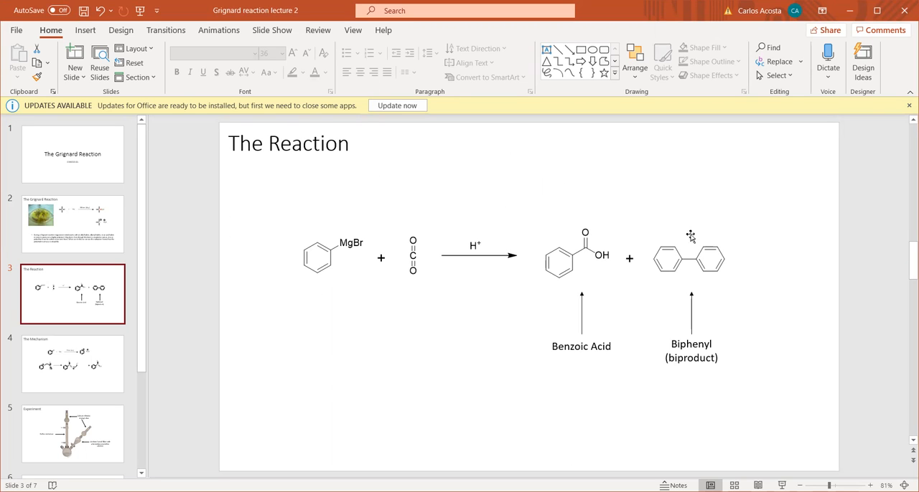
{"action": "mouse_move", "coordinate": [731, 389]}
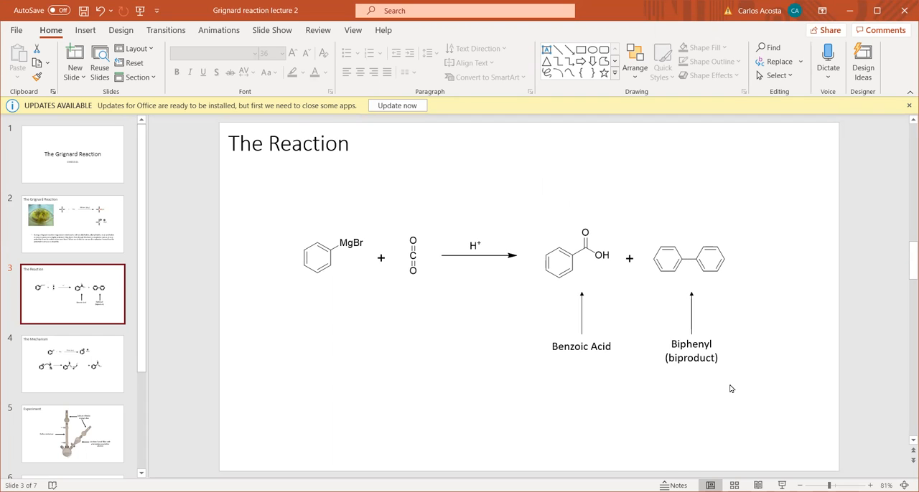
{"action": "mouse_move", "coordinate": [653, 279]}
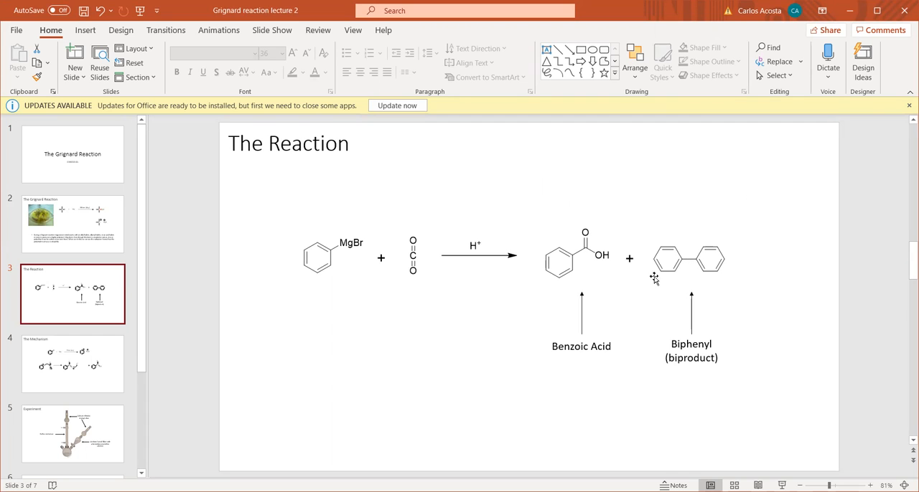
{"action": "mouse_move", "coordinate": [691, 254]}
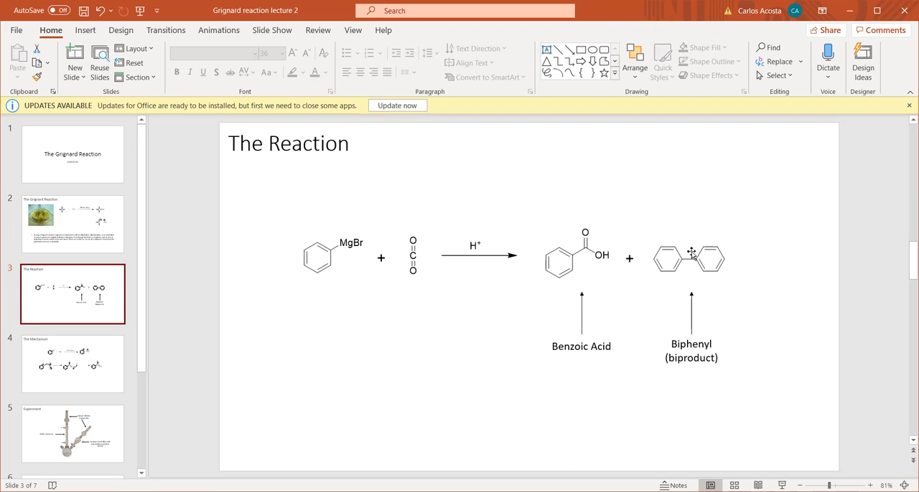
{"action": "mouse_move", "coordinate": [625, 181]}
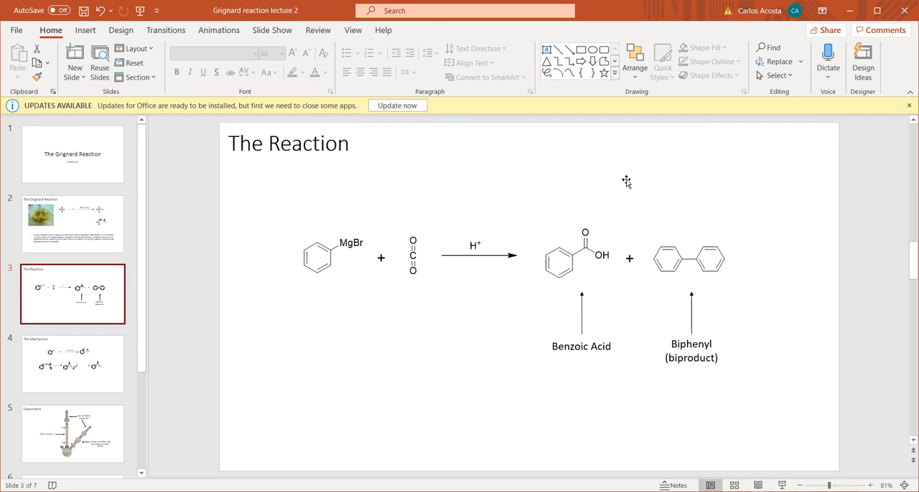
{"action": "left_click", "coordinate": [72, 364]}
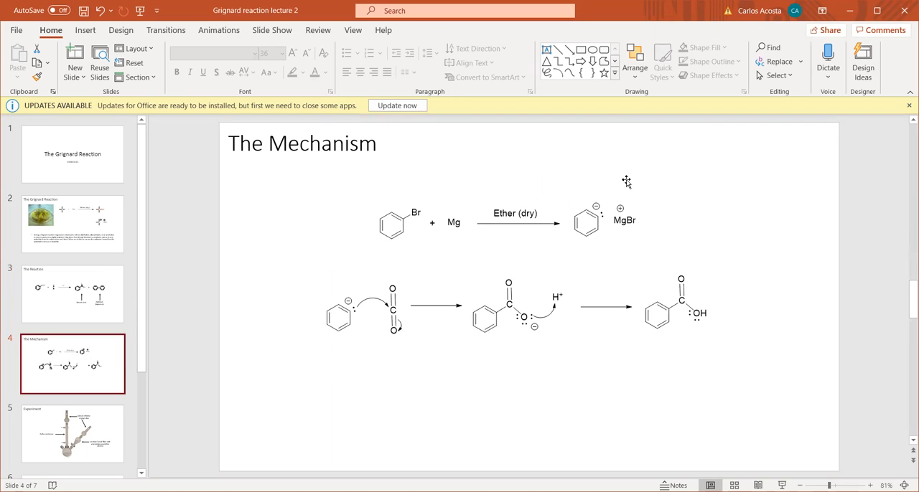
{"action": "mouse_move", "coordinate": [452, 168]}
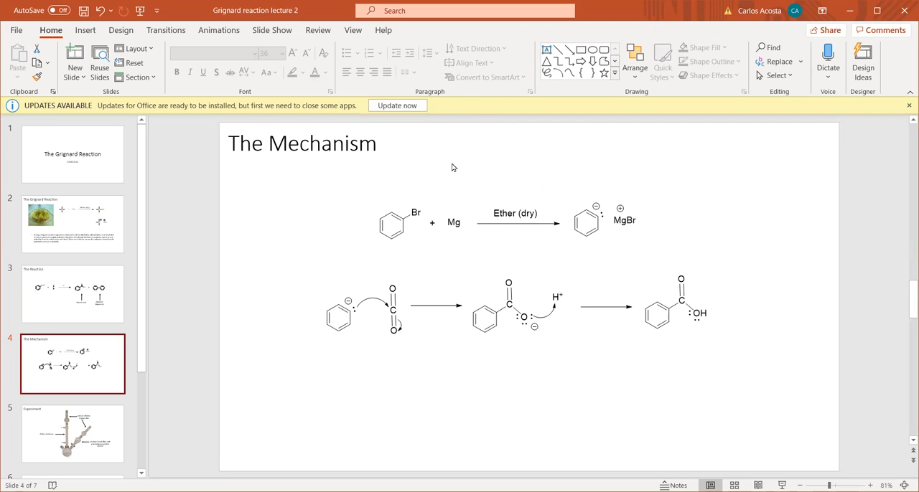
{"action": "mouse_move", "coordinate": [432, 210]}
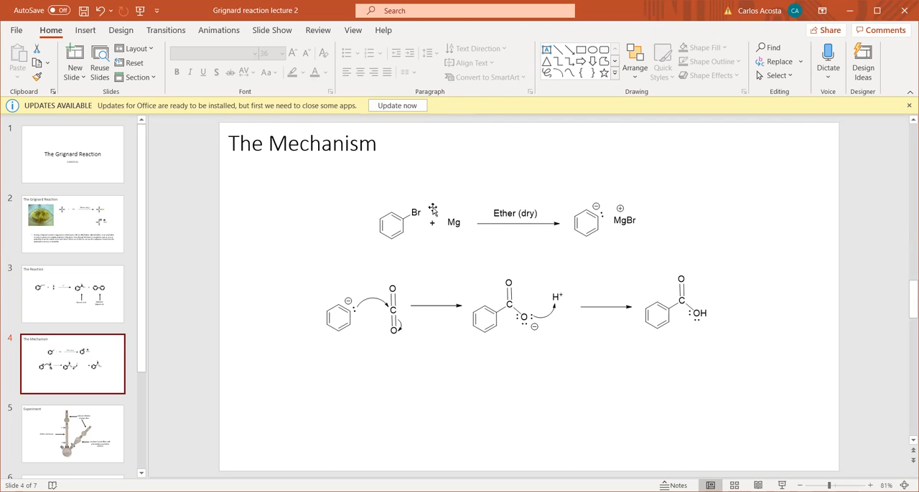
{"action": "mouse_move", "coordinate": [382, 184]}
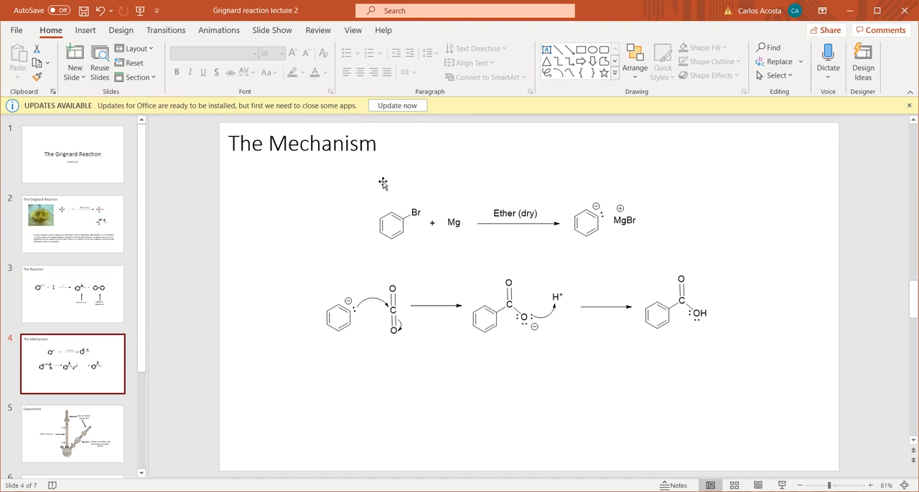
{"action": "mouse_move", "coordinate": [425, 235]}
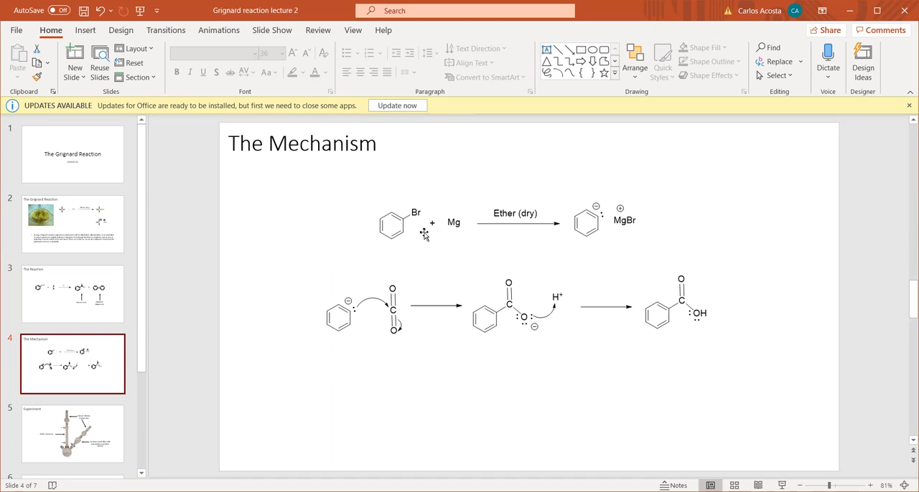
{"action": "mouse_move", "coordinate": [451, 215]}
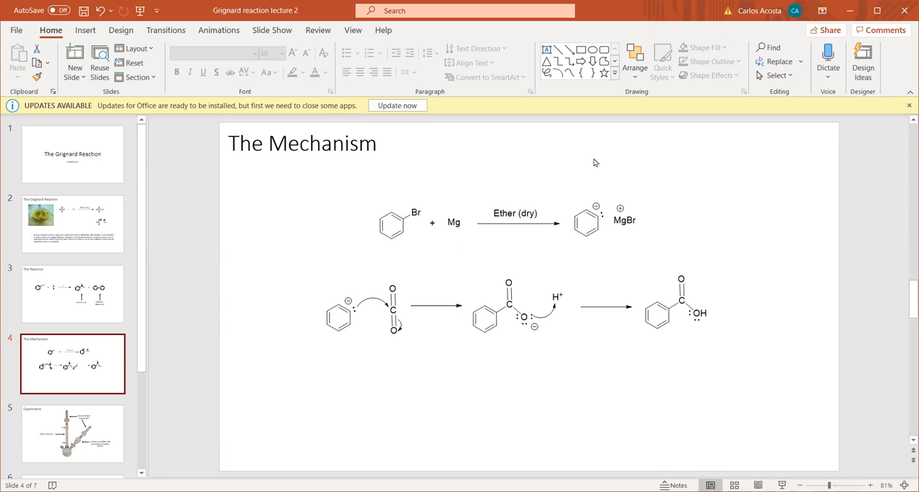
{"action": "mouse_move", "coordinate": [577, 228]}
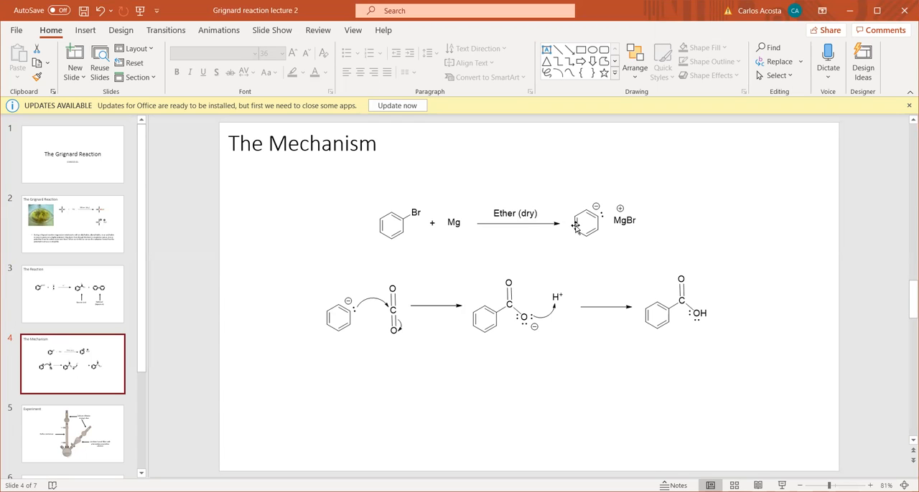
{"action": "mouse_move", "coordinate": [635, 204]}
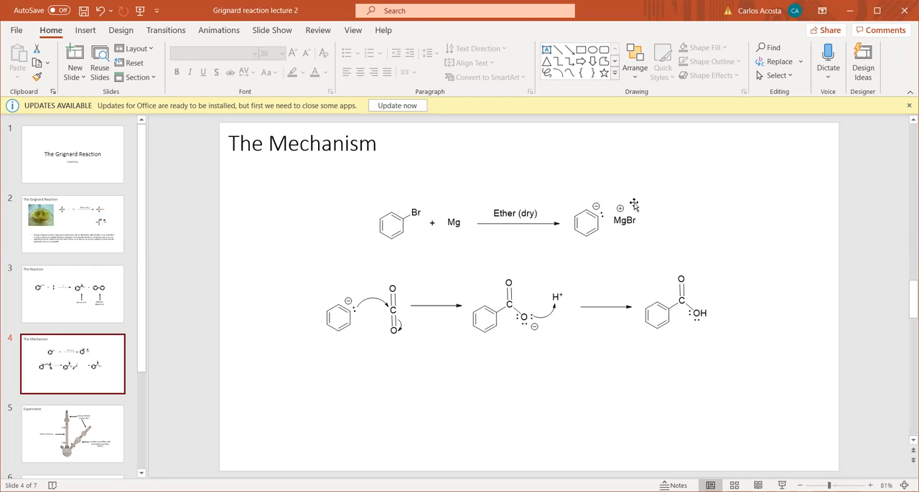
{"action": "mouse_move", "coordinate": [279, 296]}
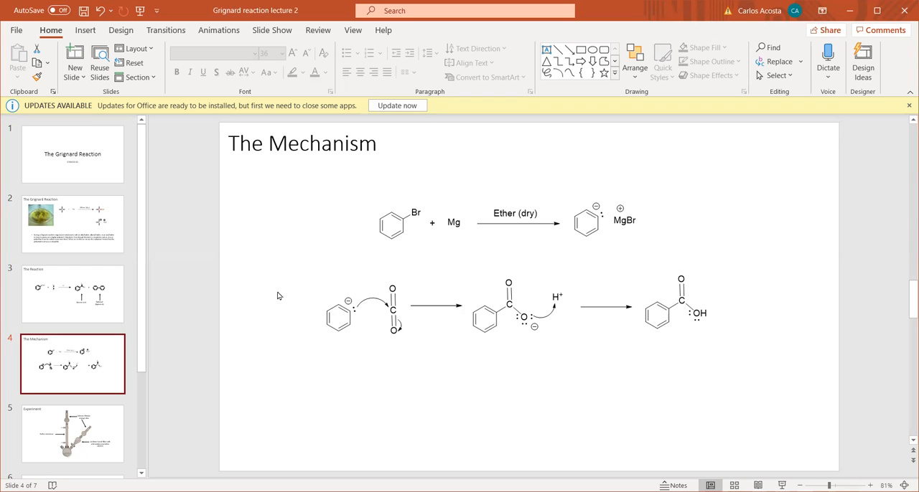
{"action": "mouse_move", "coordinate": [352, 318]}
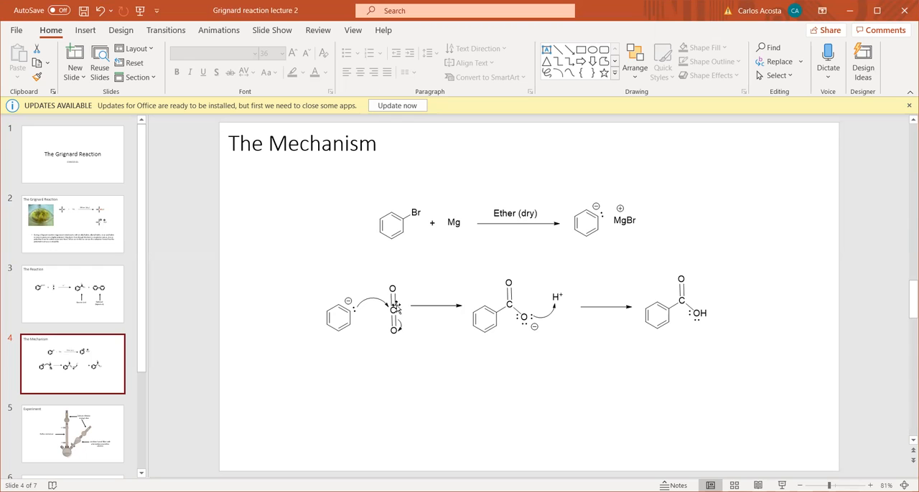
{"action": "mouse_move", "coordinate": [408, 330]}
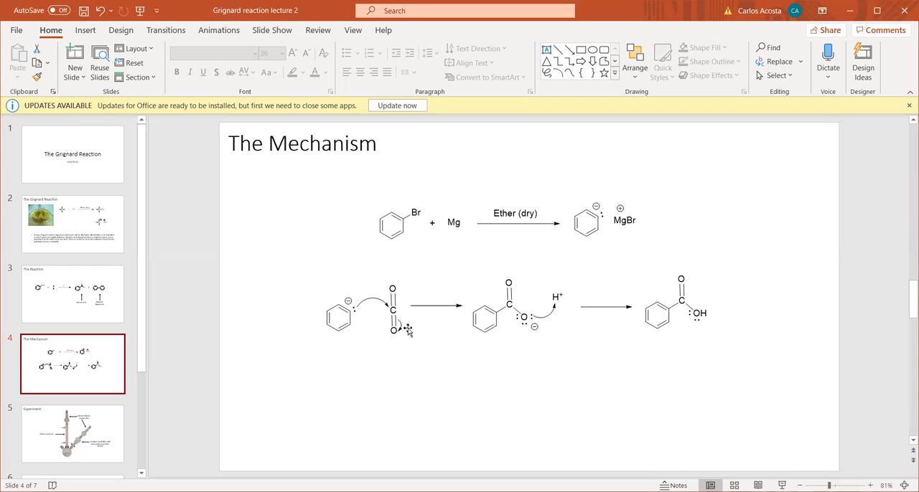
{"action": "mouse_move", "coordinate": [439, 341]}
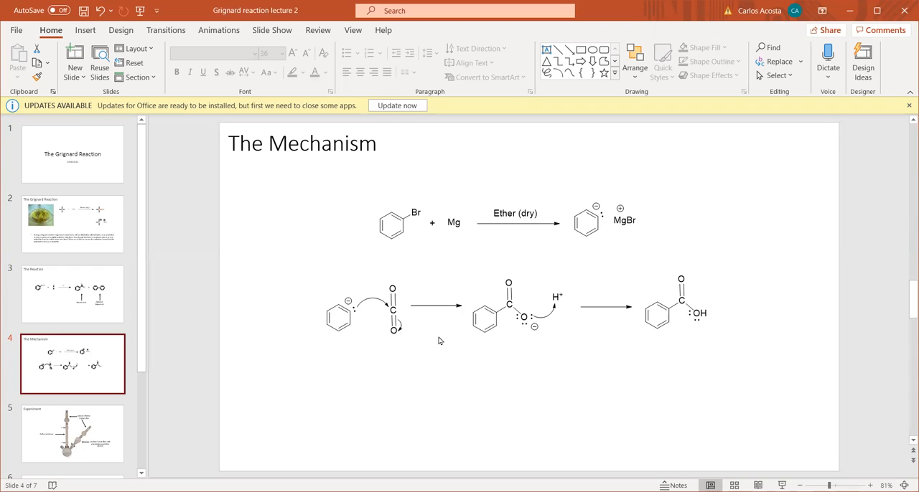
{"action": "mouse_move", "coordinate": [492, 272]}
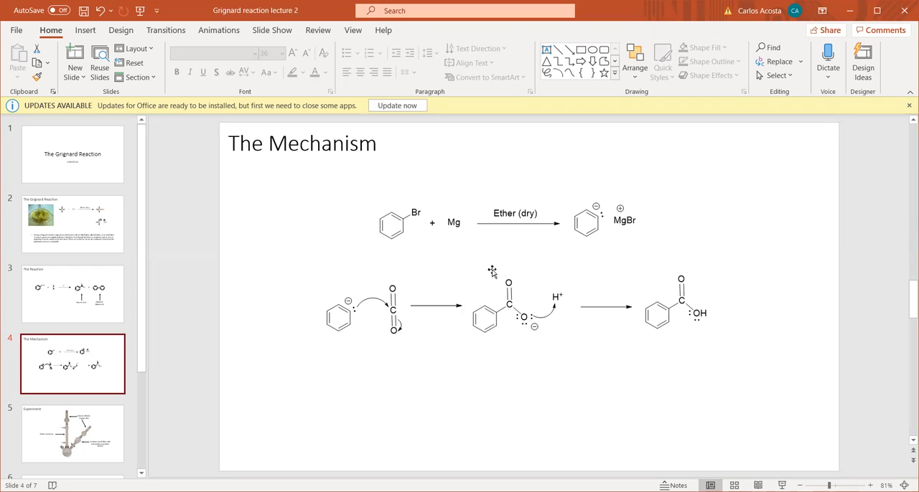
{"action": "mouse_move", "coordinate": [537, 345]}
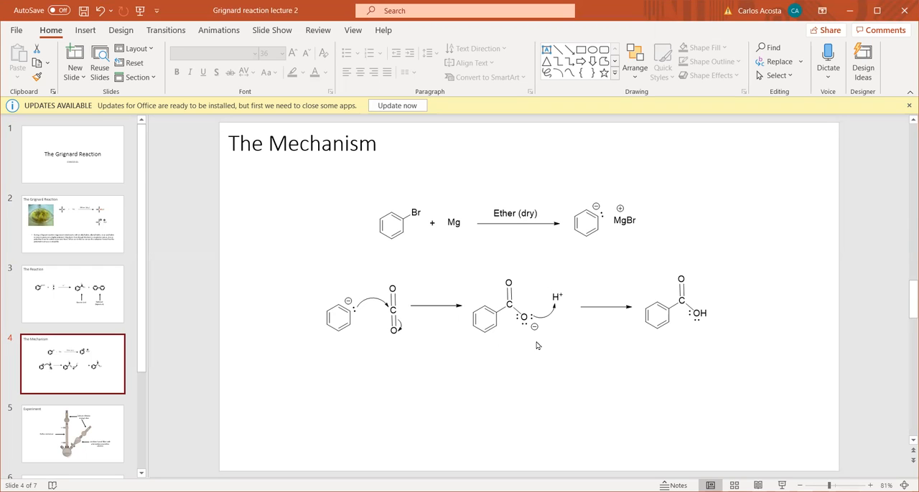
{"action": "mouse_move", "coordinate": [556, 329]}
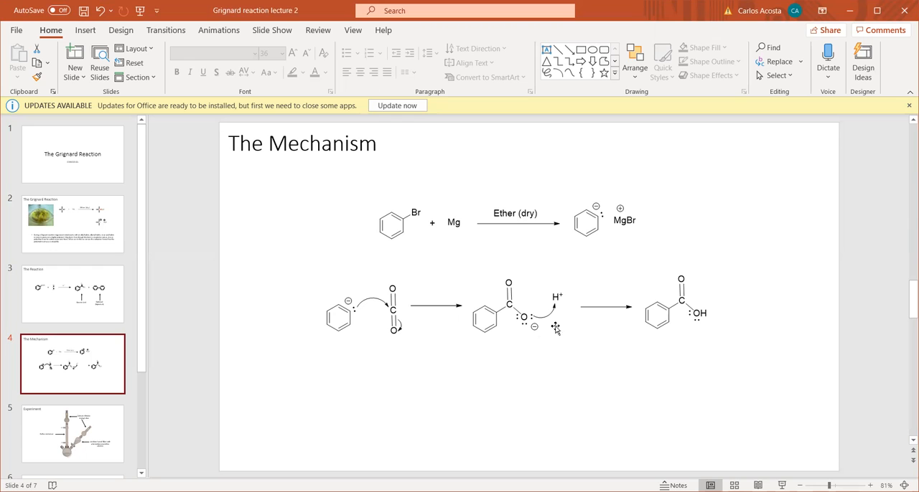
{"action": "mouse_move", "coordinate": [592, 267]}
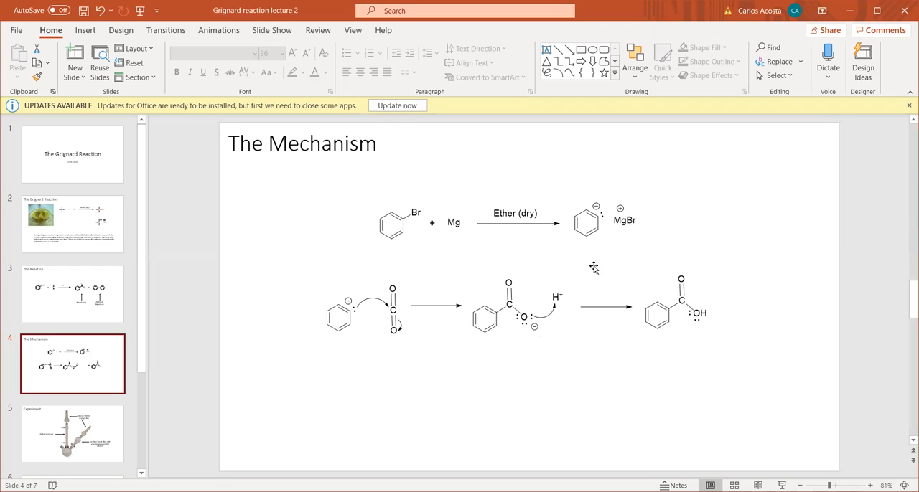
{"action": "mouse_move", "coordinate": [742, 280]}
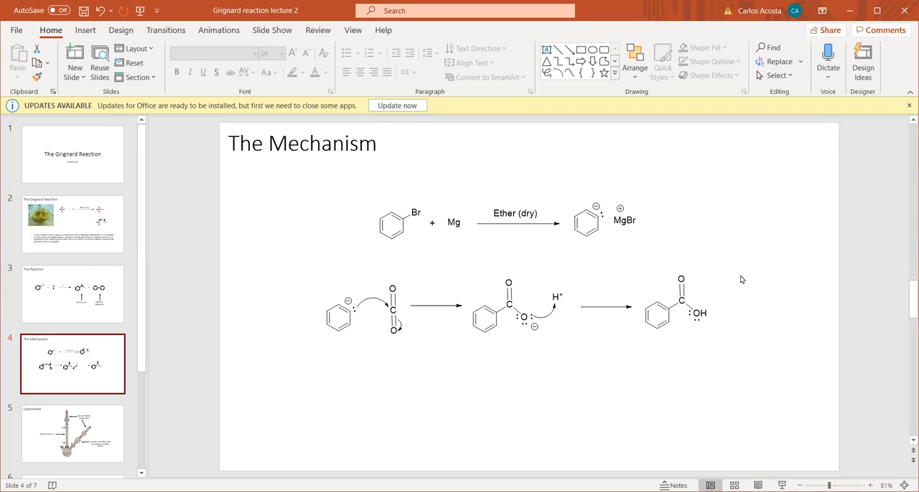
{"action": "mouse_move", "coordinate": [701, 374]}
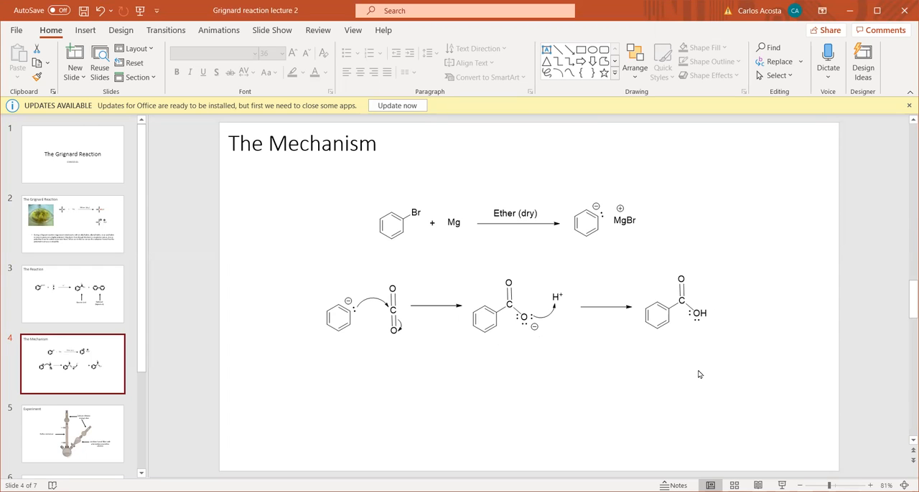
{"action": "mouse_move", "coordinate": [722, 385]}
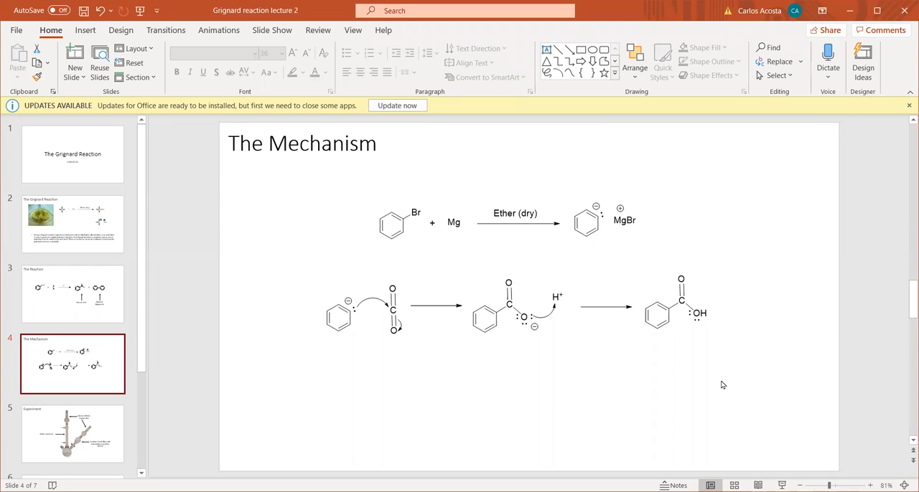
{"action": "left_click", "coordinate": [72, 433]}
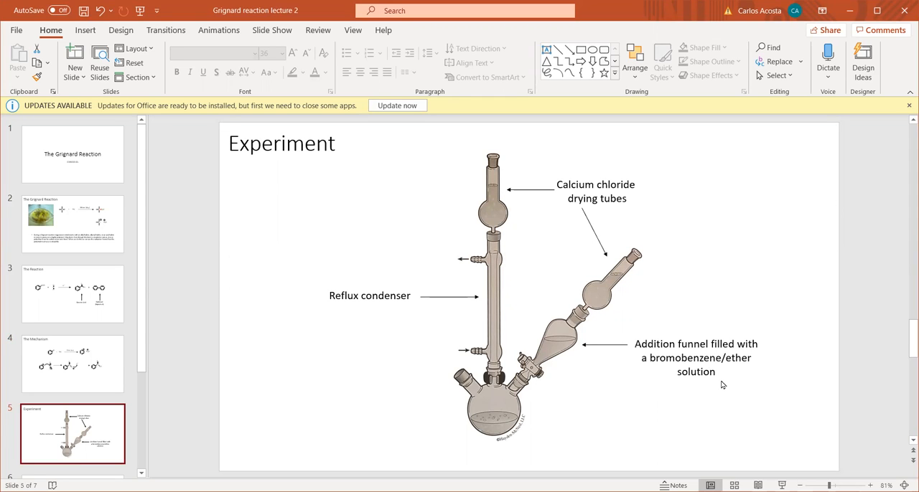
{"action": "mouse_move", "coordinate": [726, 274]}
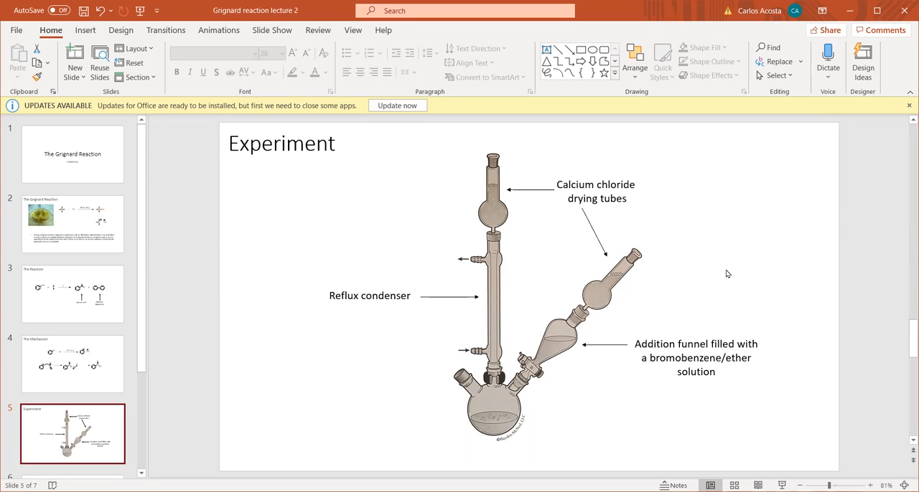
{"action": "mouse_move", "coordinate": [545, 235]}
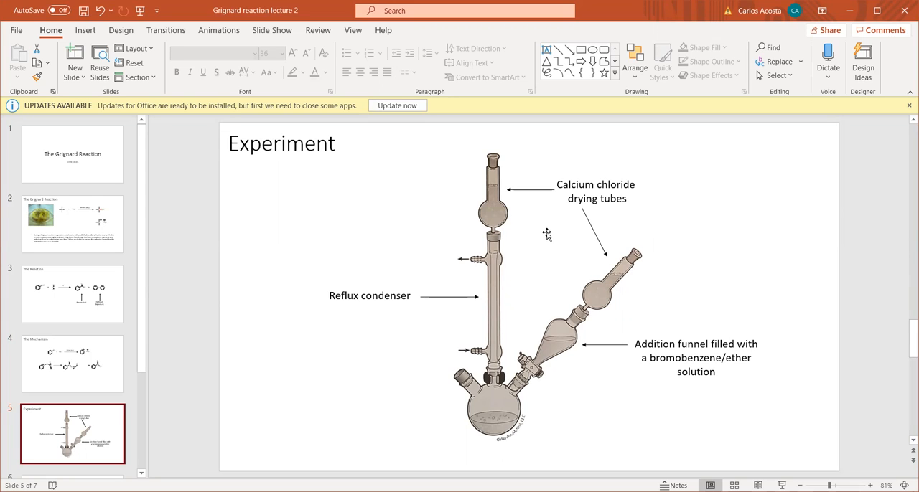
{"action": "mouse_move", "coordinate": [537, 230]}
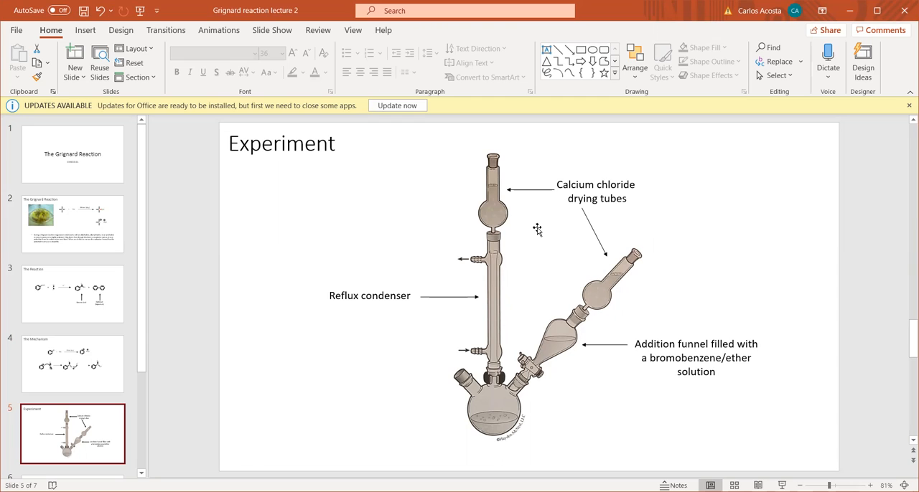
{"action": "mouse_move", "coordinate": [528, 227]}
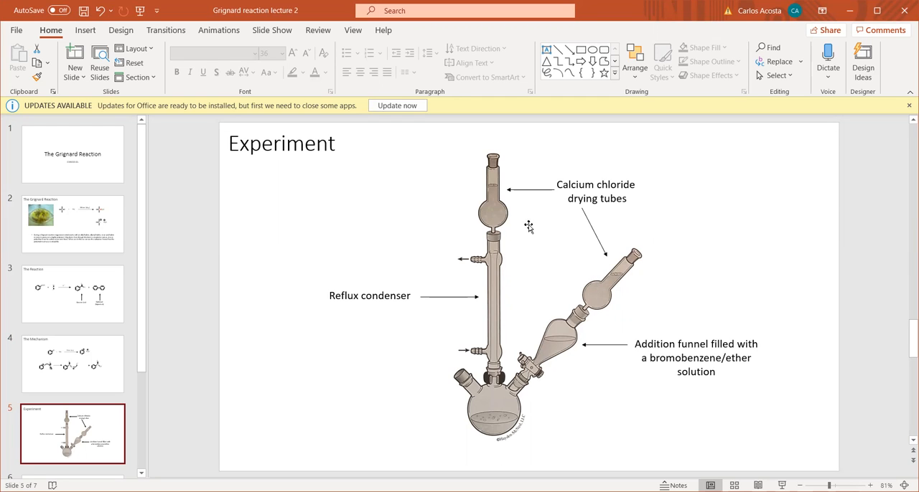
{"action": "mouse_move", "coordinate": [539, 237]}
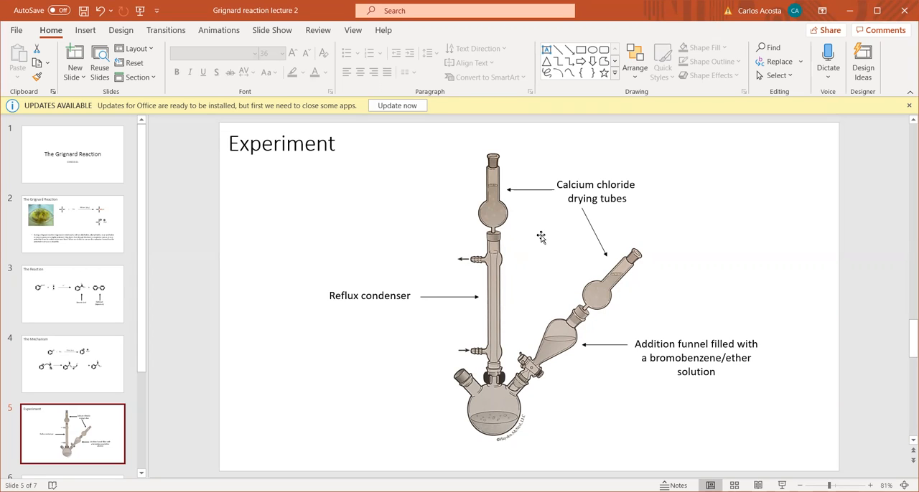
{"action": "mouse_move", "coordinate": [485, 277]}
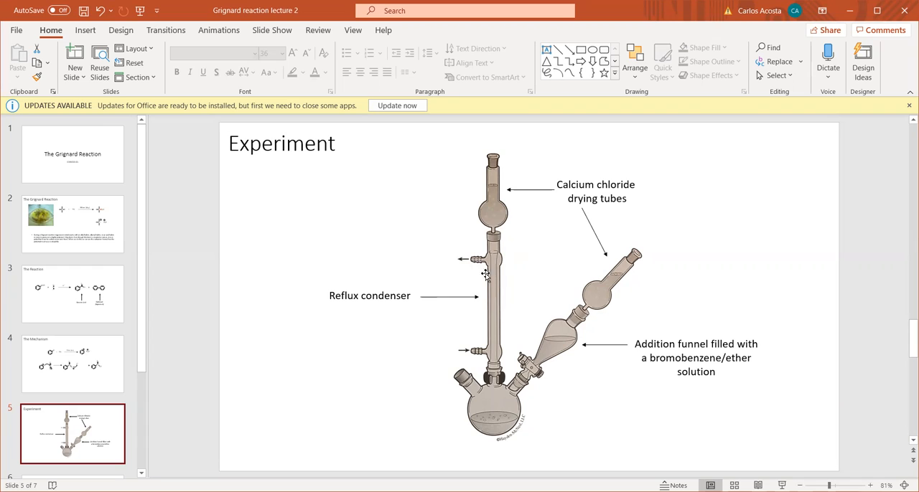
{"action": "mouse_move", "coordinate": [494, 288]}
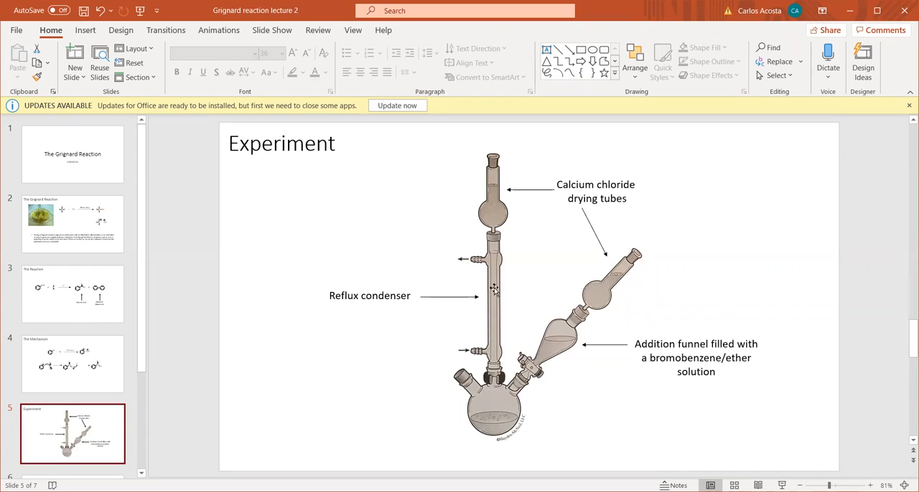
{"action": "mouse_move", "coordinate": [501, 264]}
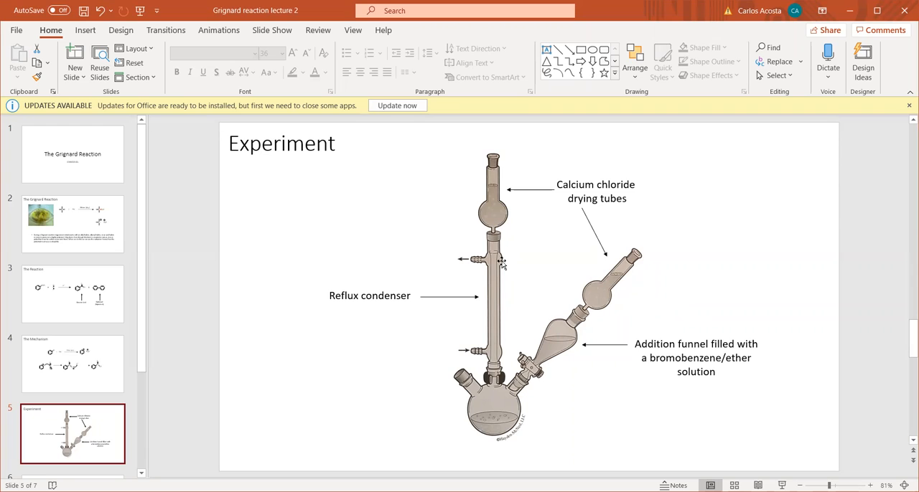
{"action": "mouse_move", "coordinate": [713, 393]}
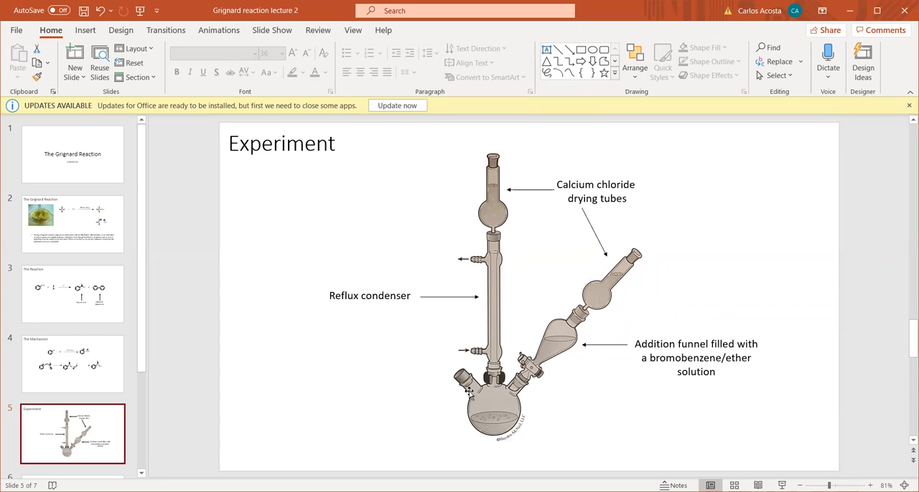
{"action": "mouse_move", "coordinate": [491, 424]}
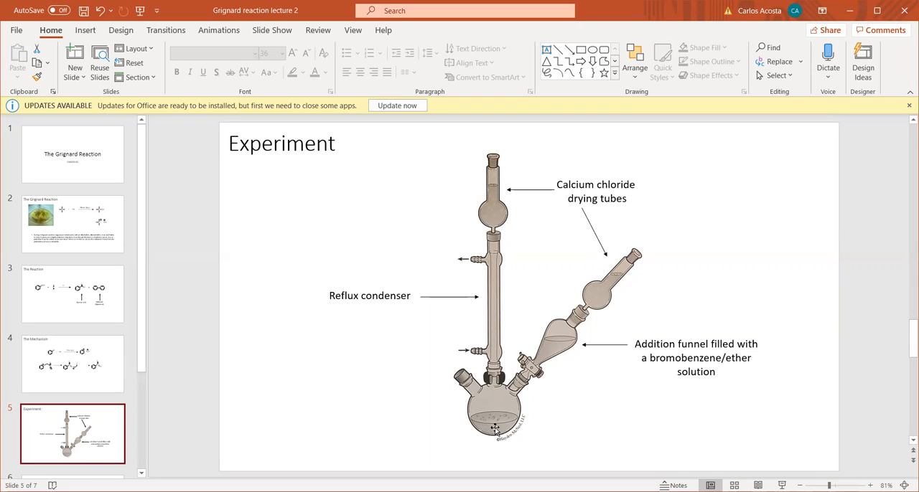
{"action": "mouse_move", "coordinate": [485, 427]}
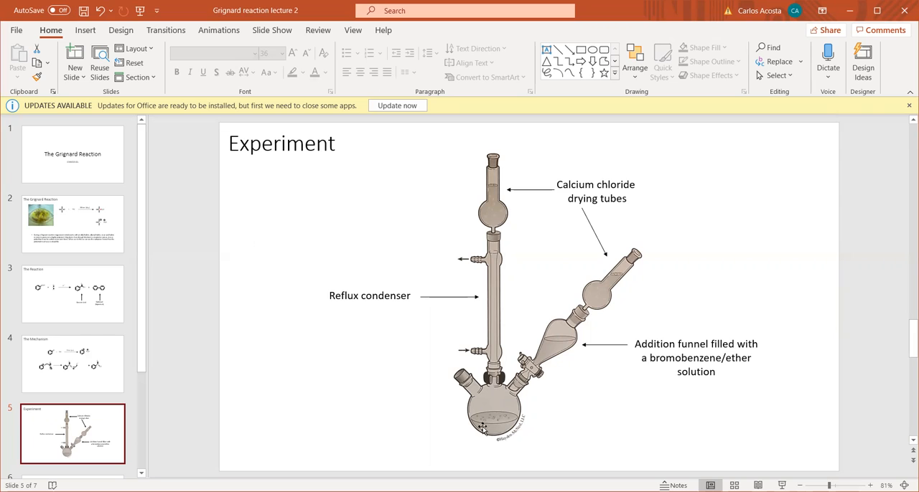
{"action": "mouse_move", "coordinate": [498, 448]}
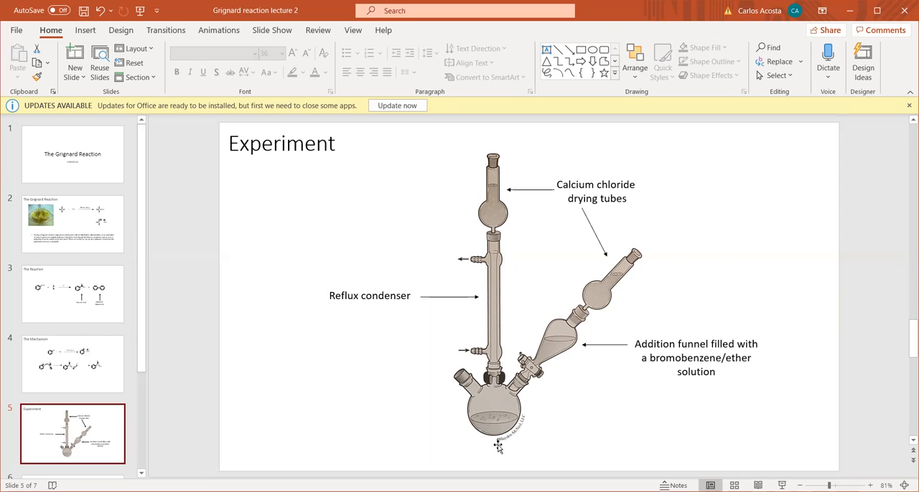
{"action": "mouse_move", "coordinate": [361, 351]}
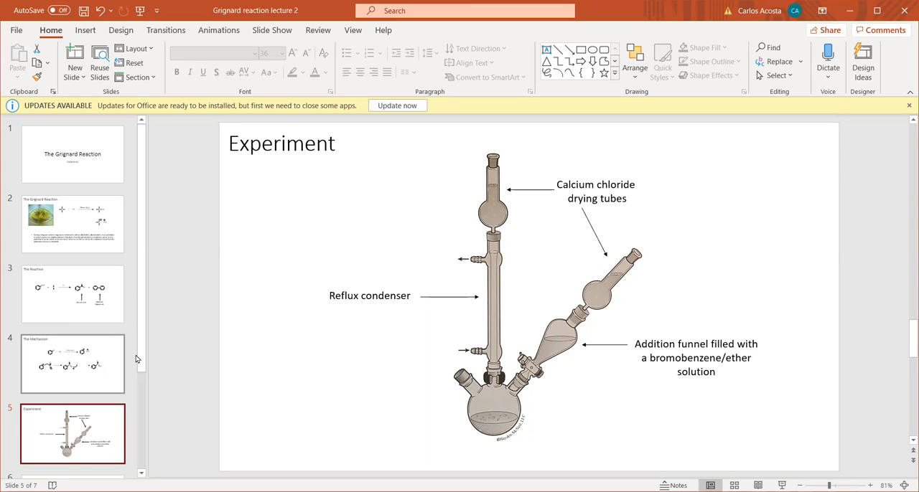
{"action": "scroll", "scroll_direction": "down", "scroll_amount": 3}
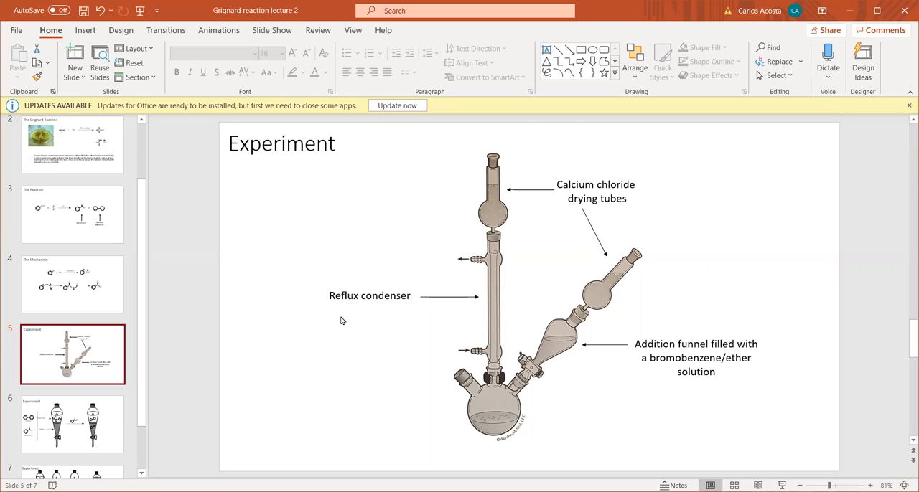
- Show slide 6, the extraction of biphenyl and benzoic acid with ether and NaOH
{"action": "left_click", "coordinate": [72, 423]}
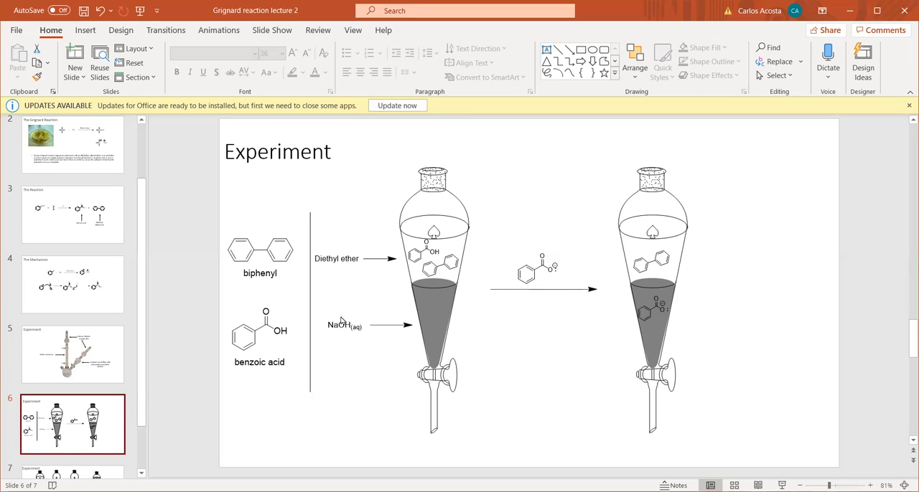
{"action": "mouse_move", "coordinate": [554, 206]}
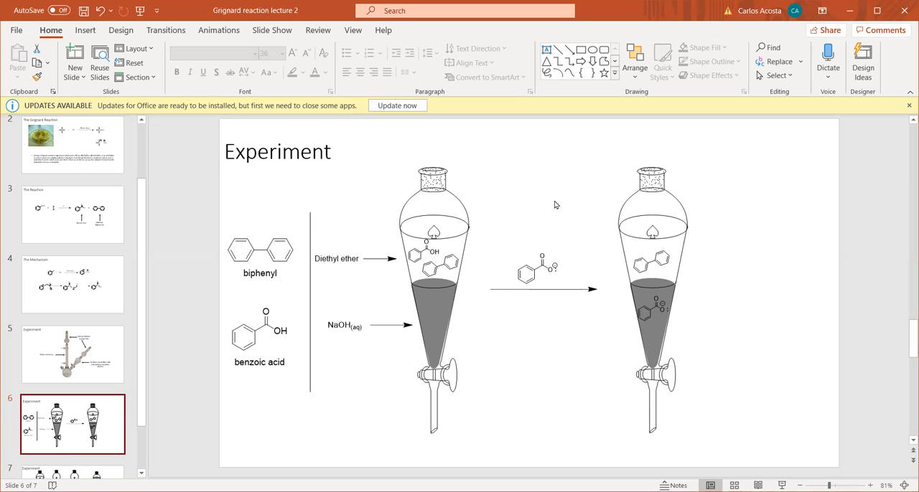
{"action": "mouse_move", "coordinate": [448, 329]}
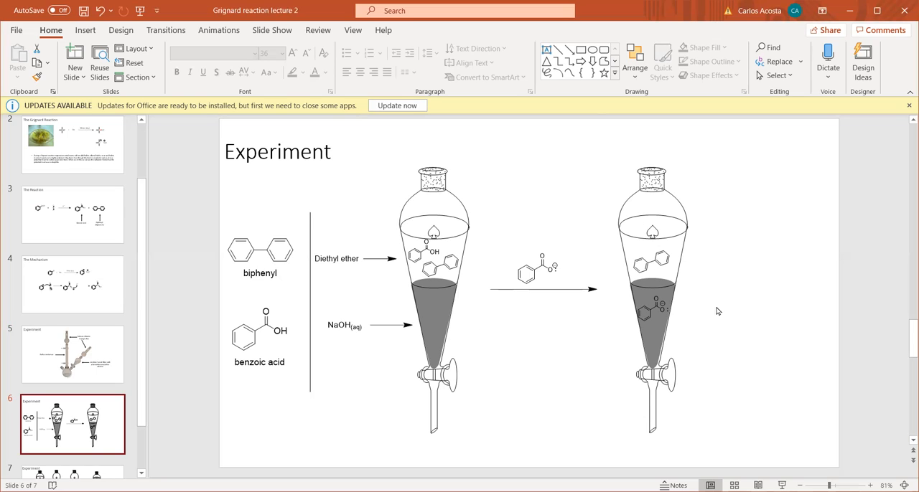
{"action": "mouse_move", "coordinate": [637, 299]}
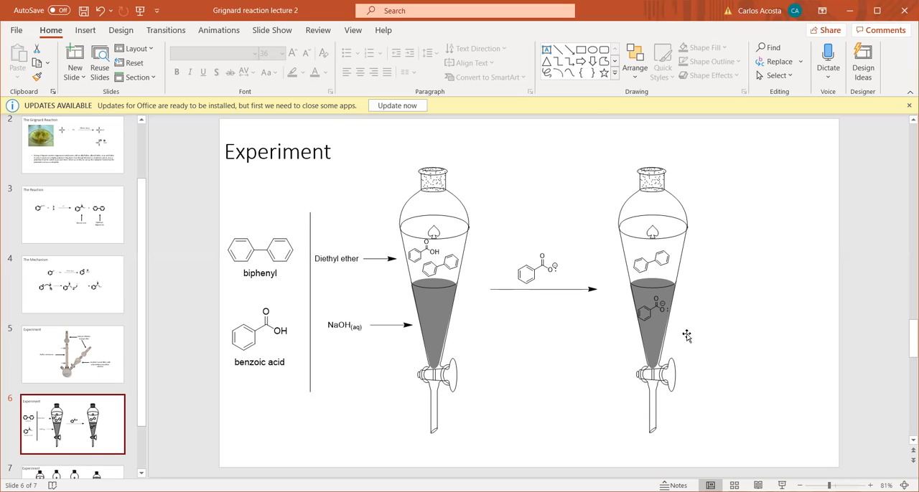
{"action": "mouse_move", "coordinate": [745, 276]}
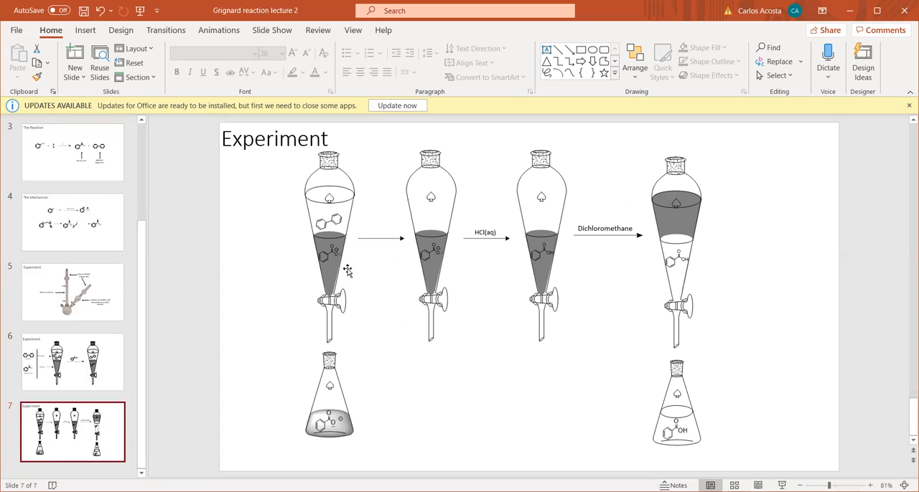
{"action": "mouse_move", "coordinate": [307, 264]}
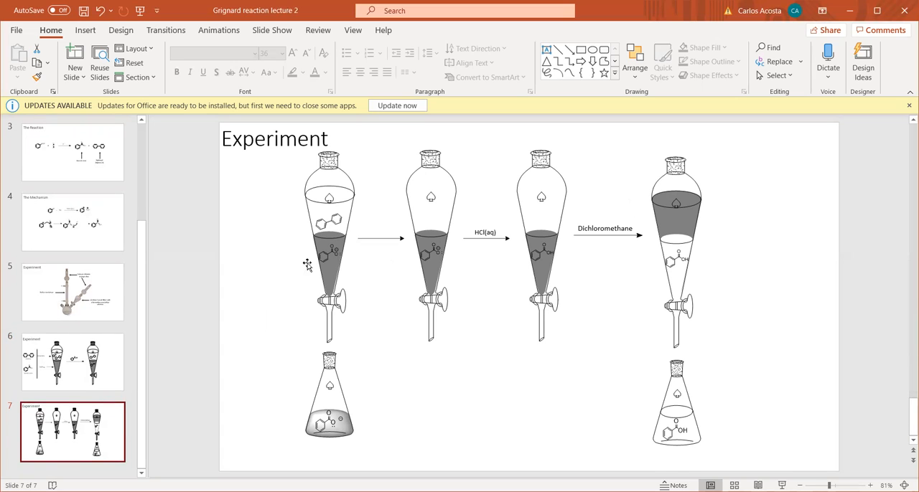
{"action": "mouse_move", "coordinate": [310, 356]}
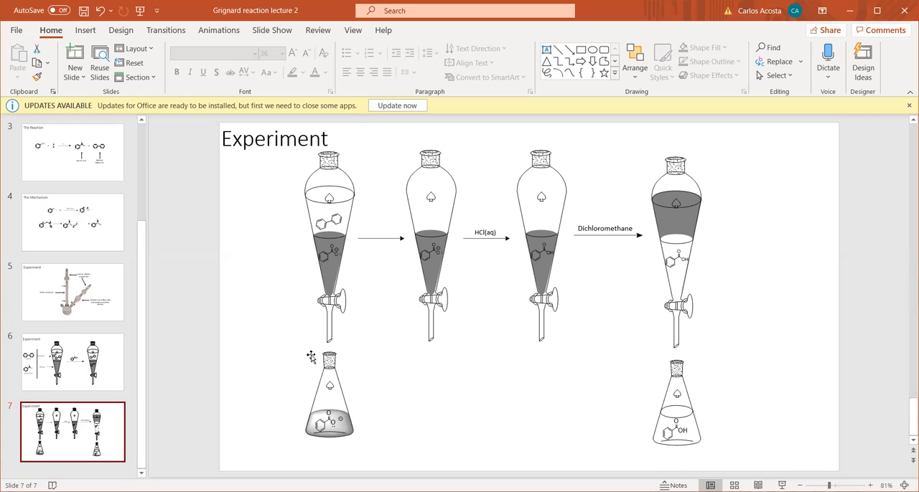
{"action": "mouse_move", "coordinate": [313, 367]}
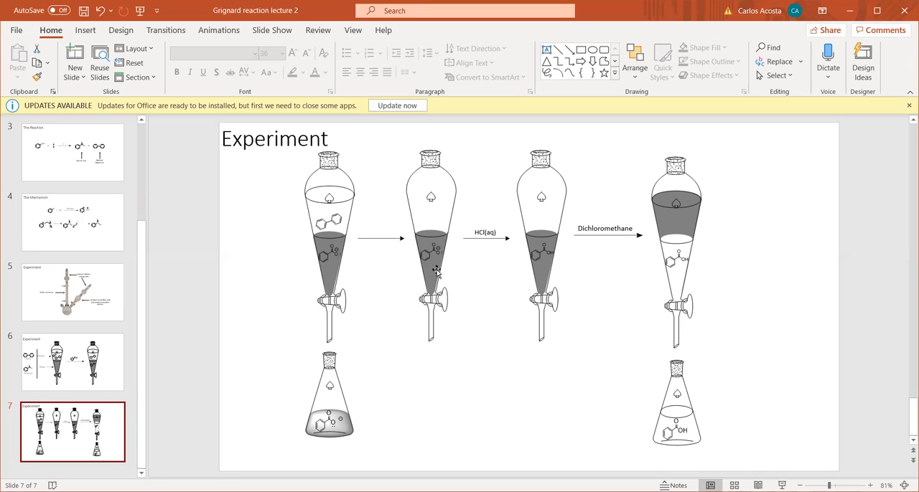
{"action": "mouse_move", "coordinate": [606, 293]}
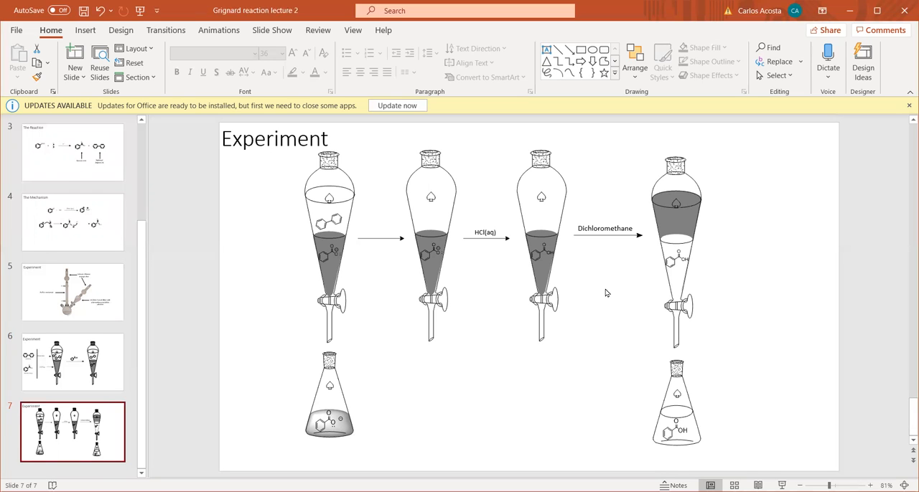
{"action": "mouse_move", "coordinate": [683, 272]}
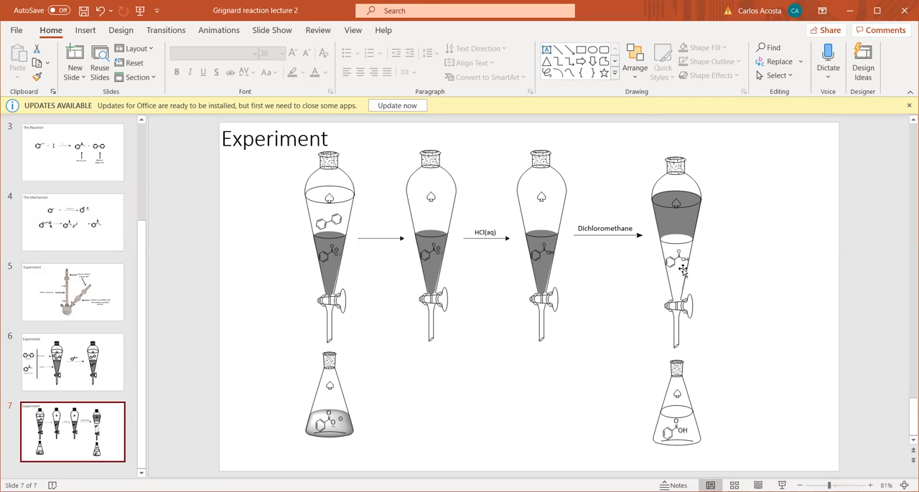
{"action": "mouse_move", "coordinate": [710, 261]}
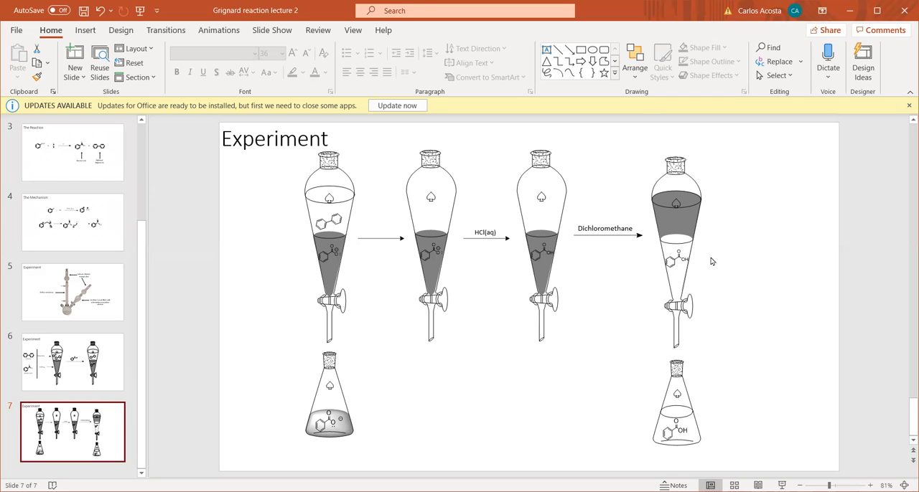
{"action": "mouse_move", "coordinate": [715, 214]}
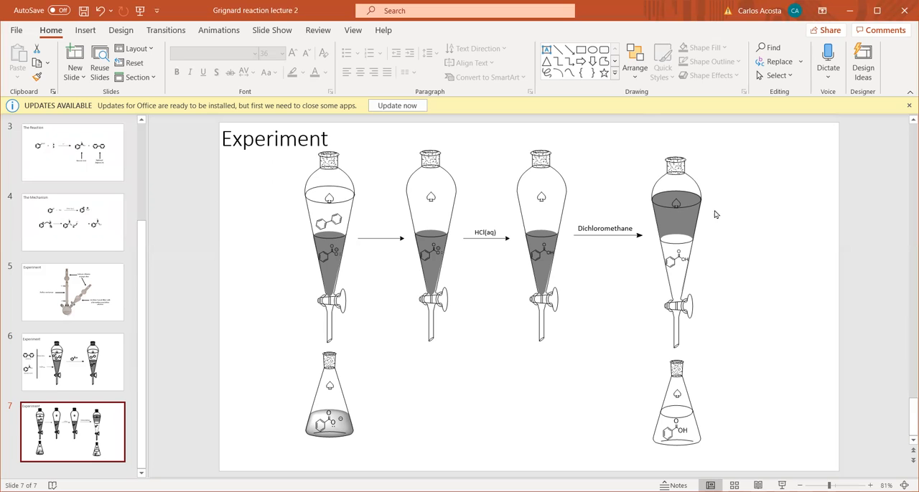
{"action": "mouse_move", "coordinate": [698, 267]}
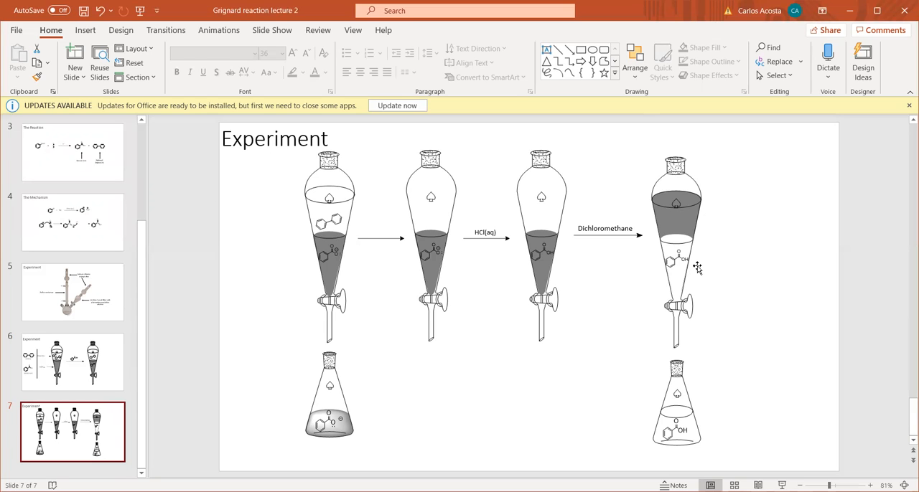
{"action": "mouse_move", "coordinate": [688, 271]}
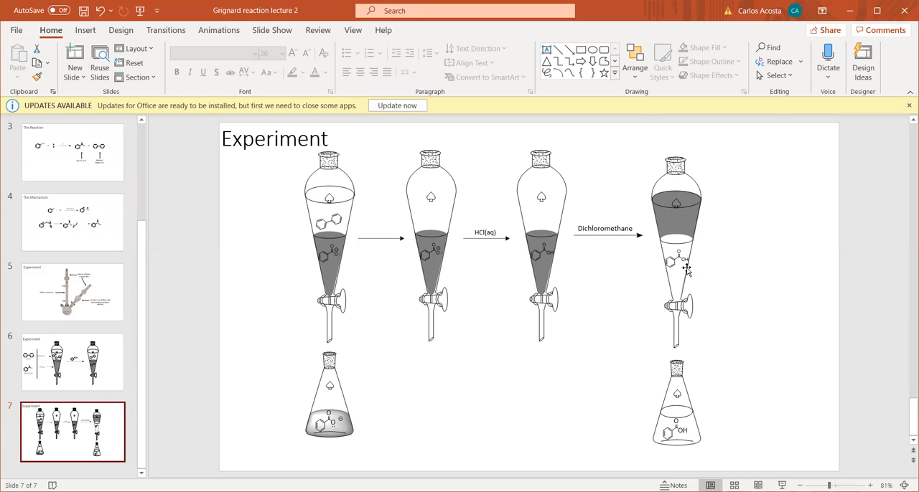
{"action": "mouse_move", "coordinate": [696, 261]}
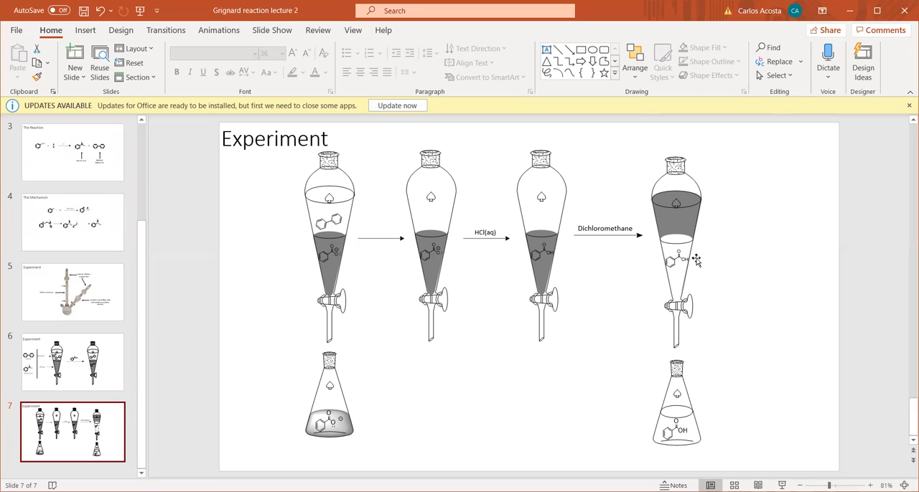
{"action": "mouse_move", "coordinate": [729, 406]}
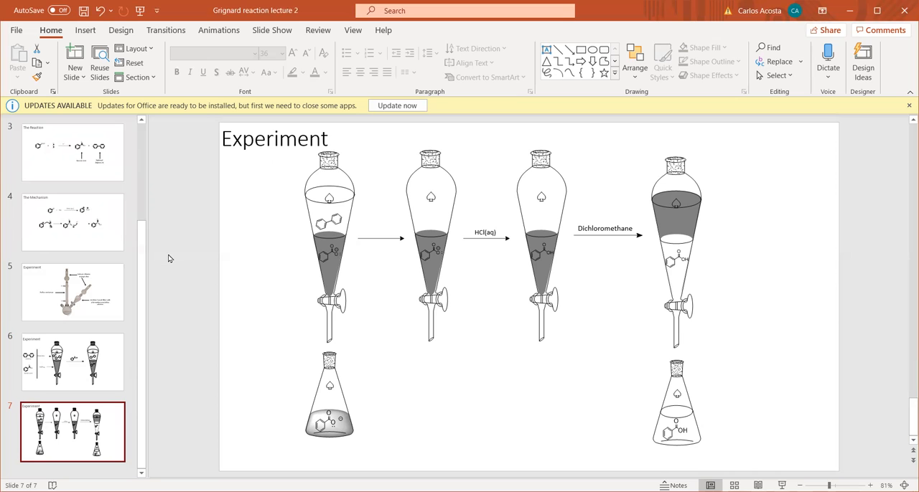
{"action": "scroll", "scroll_direction": "up", "scroll_amount": 3}
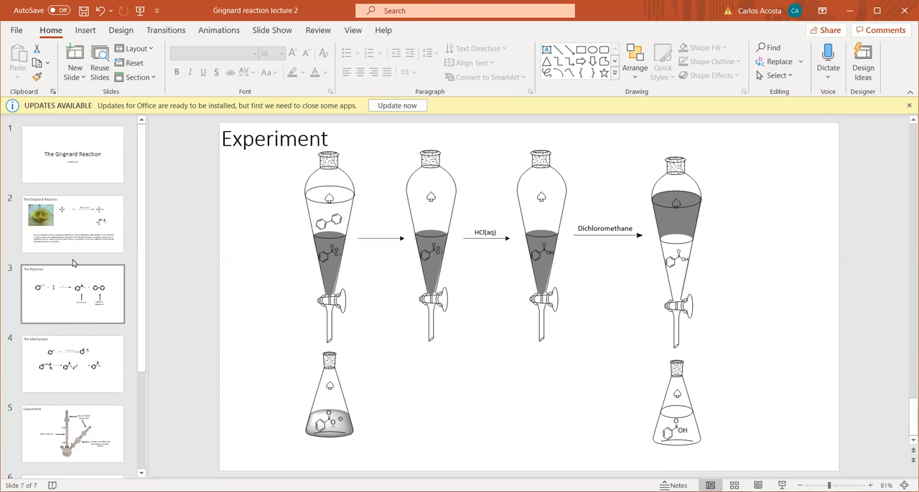
{"action": "scroll", "scroll_direction": "down", "scroll_amount": 3}
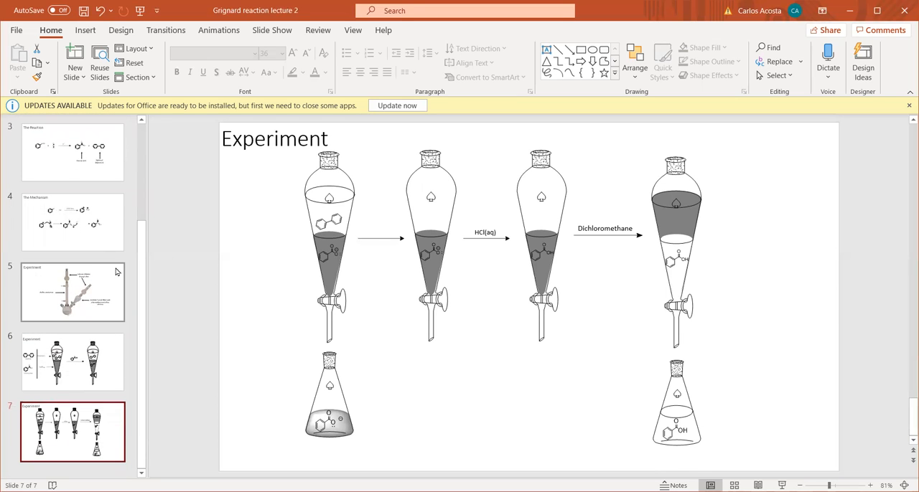
{"action": "mouse_move", "coordinate": [115, 272]}
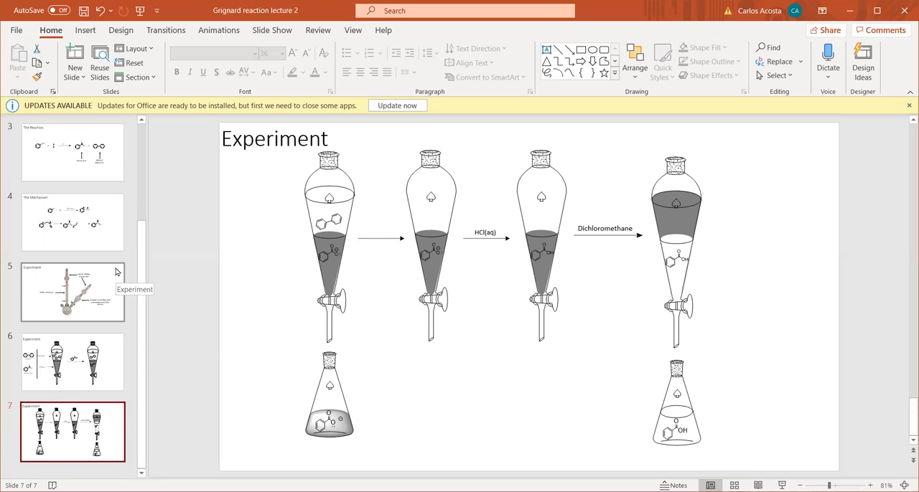